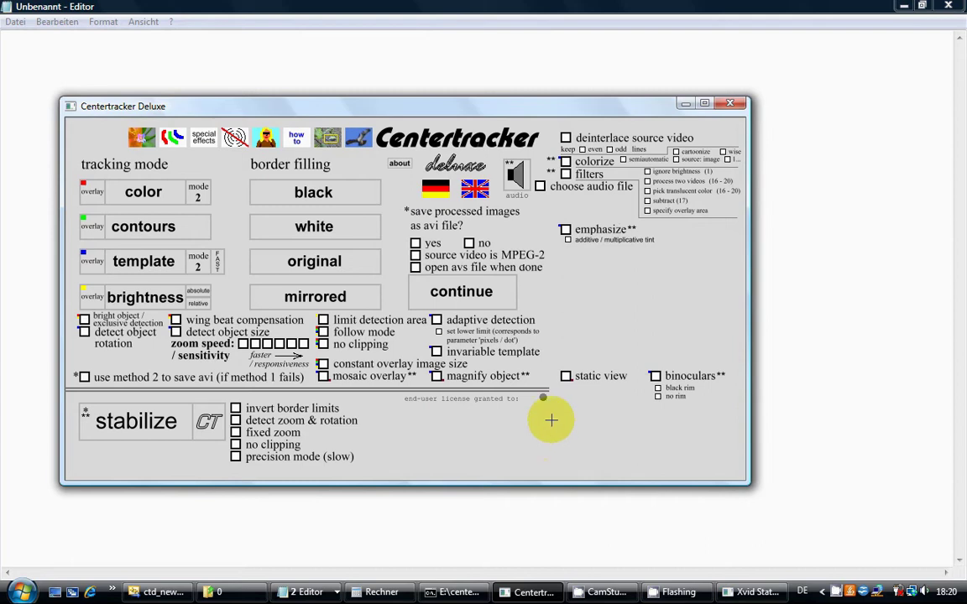
{"action": "mouse_move", "coordinate": [574, 336]}
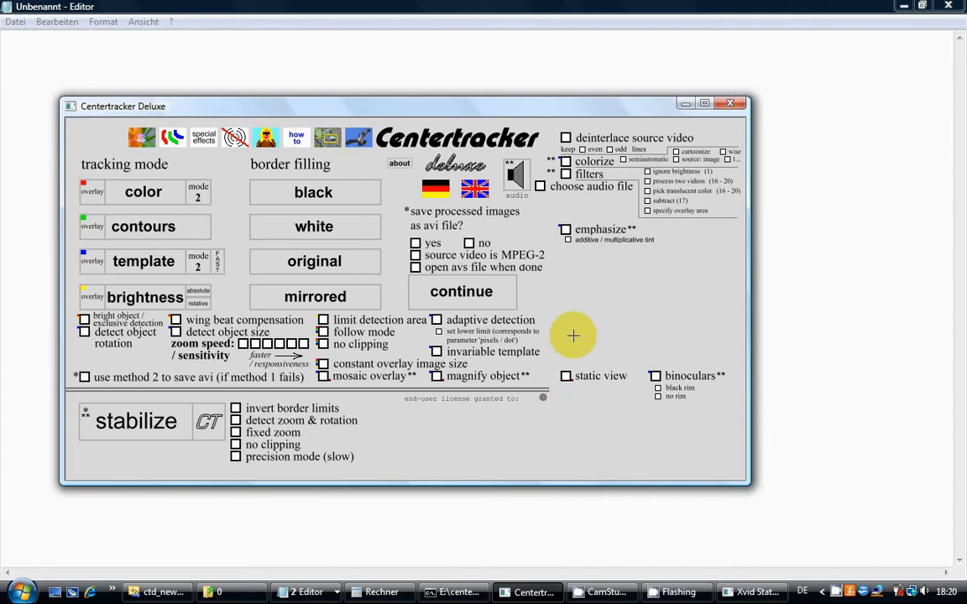
{"action": "mouse_move", "coordinate": [573, 230]}
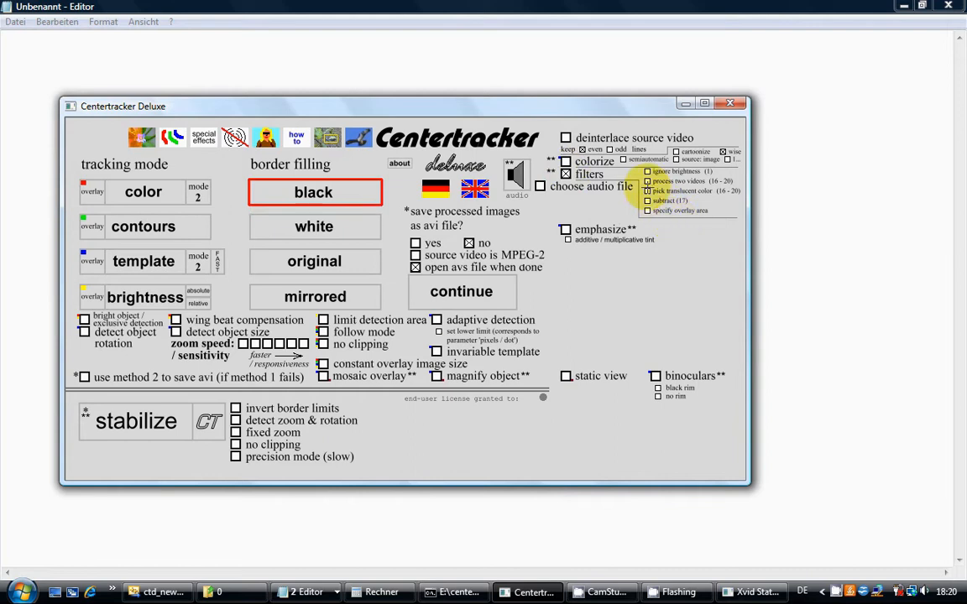
{"action": "mouse_move", "coordinate": [650, 234]}
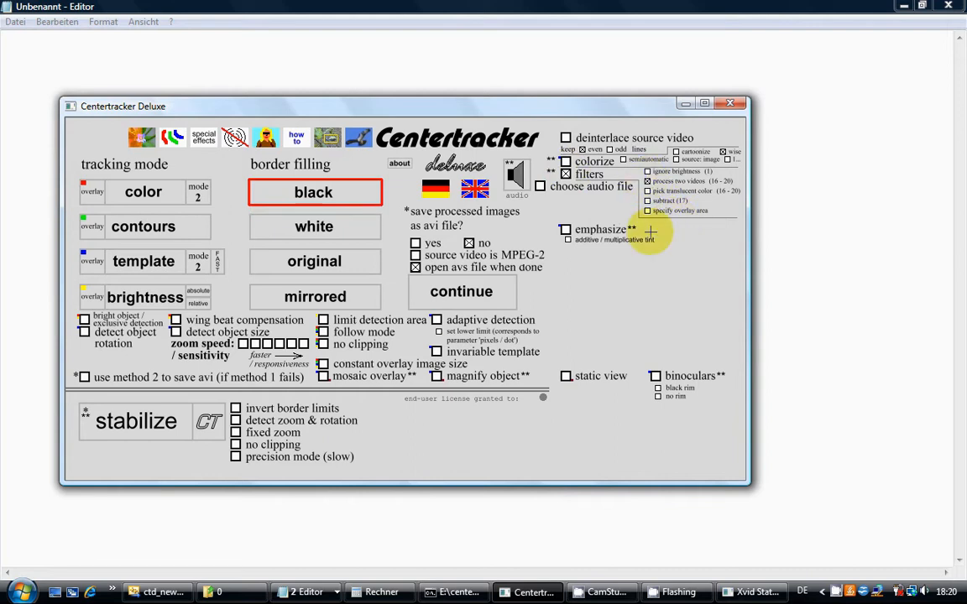
- Confirm black border filling, two-video filtering, no AVI saving, and opening the AVS file when done
{"action": "left_click", "coordinate": [516, 172]}
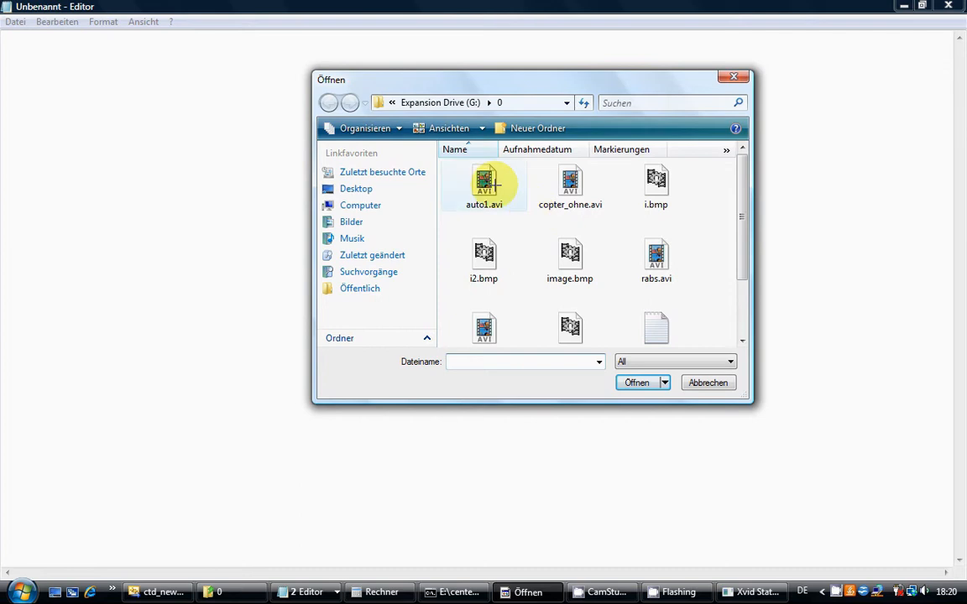
- Select and open auto1.avi from the Öffnen dialog
{"action": "left_click", "coordinate": [484, 182]}
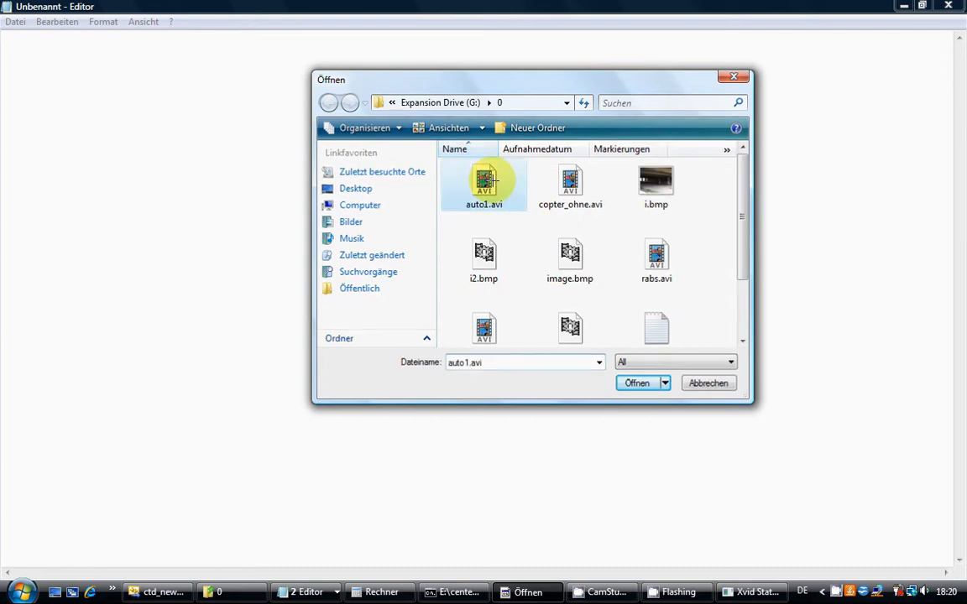
{"action": "left_click", "coordinate": [570, 183]}
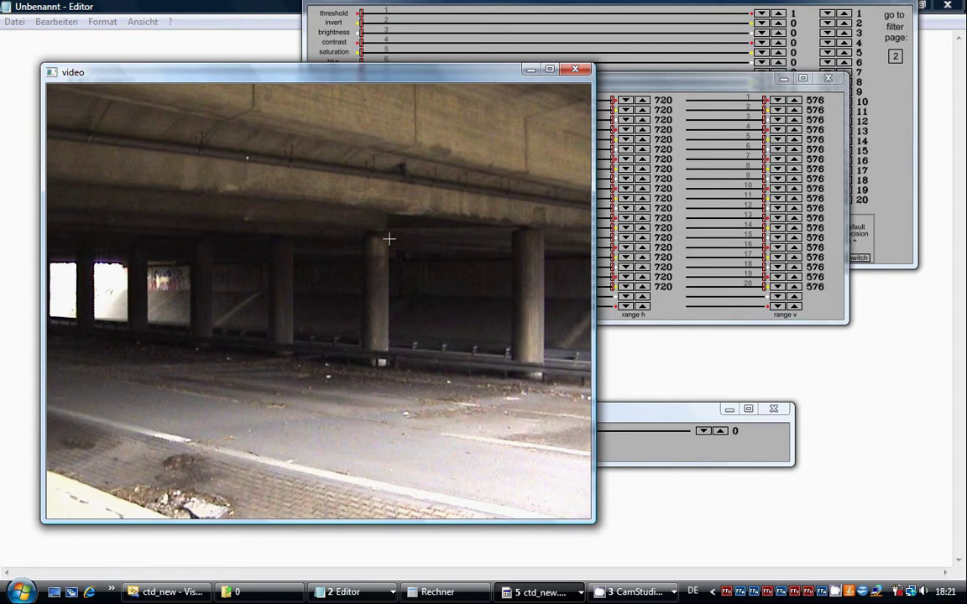
- Drag out the four corners of a green quadrilateral between the two central bridge pillars
{"action": "left_click_drag", "start_coordinate": [389, 239], "coordinate": [501, 239]}
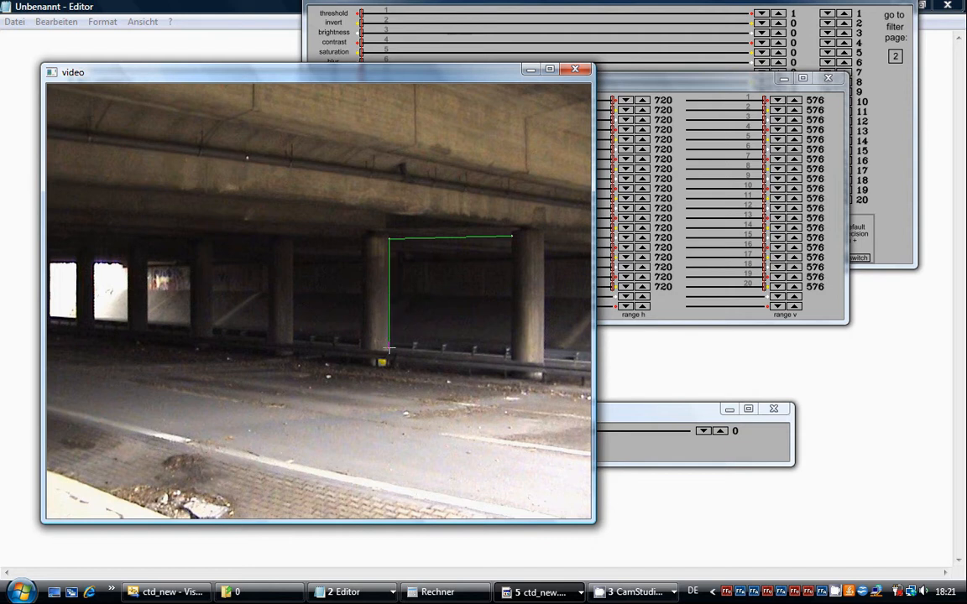
{"action": "left_click_drag", "start_coordinate": [391, 350], "coordinate": [510, 350]}
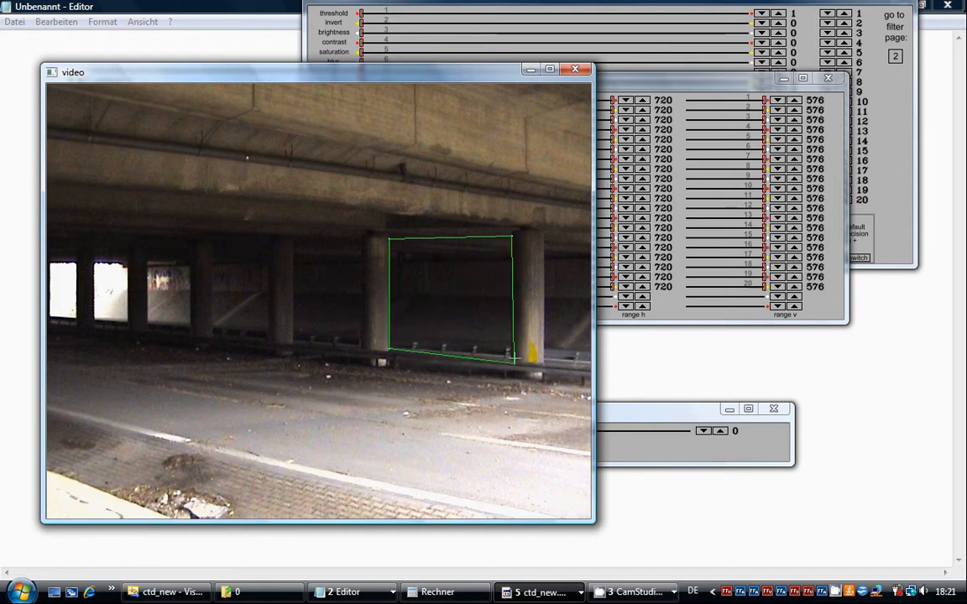
{"action": "left_click_drag", "start_coordinate": [516, 361], "coordinate": [512, 353]}
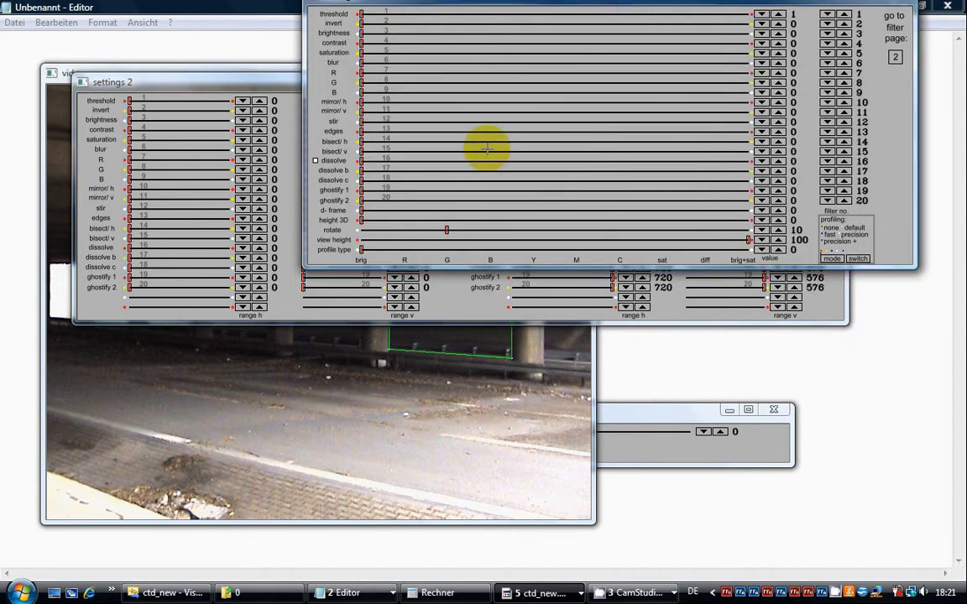
{"action": "mouse_move", "coordinate": [398, 160]}
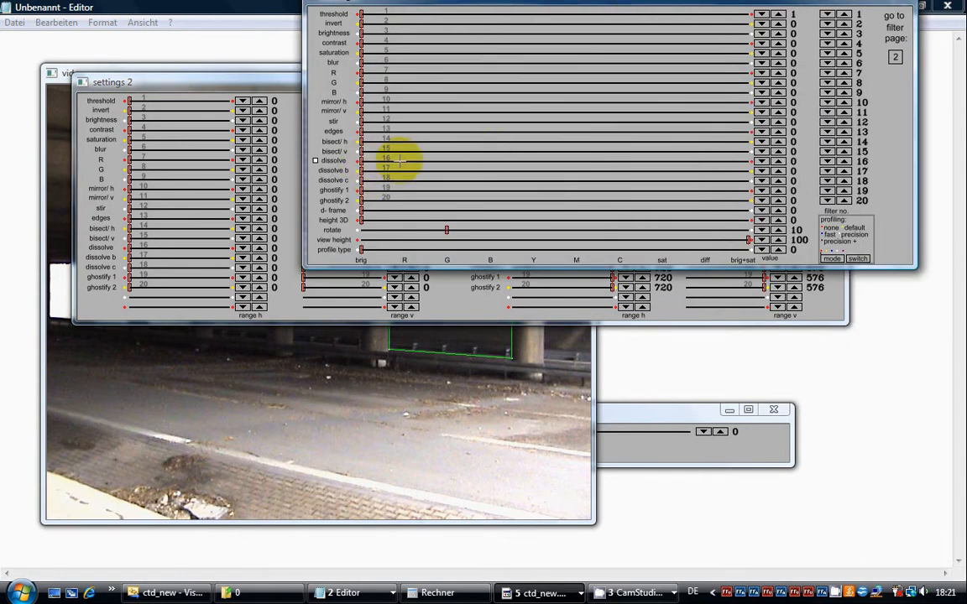
- Raise the row-16 dissolve slider to its maximum value of 255
{"action": "left_click", "coordinate": [759, 161]}
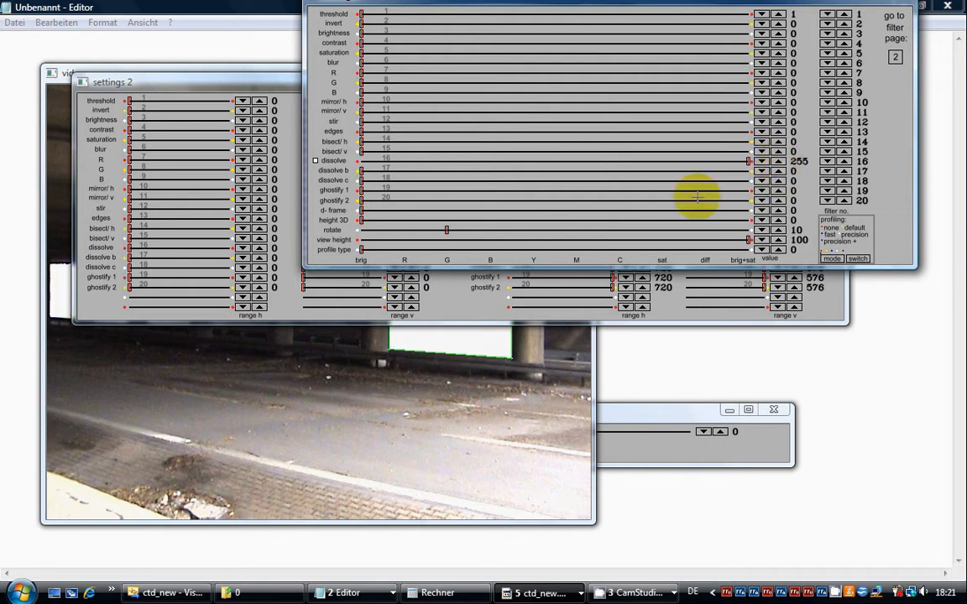
{"action": "mouse_move", "coordinate": [186, 80]}
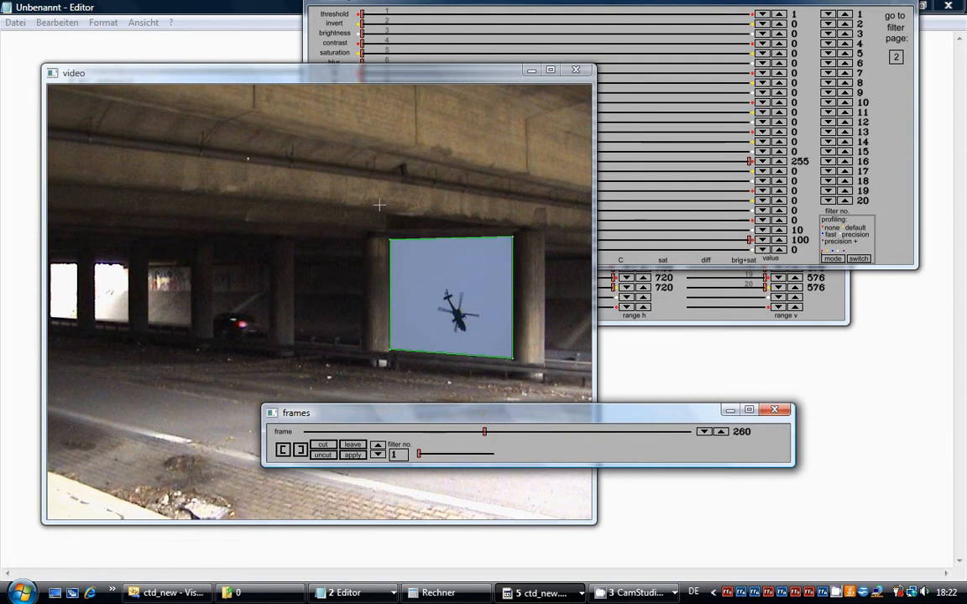
{"action": "mouse_move", "coordinate": [327, 173]}
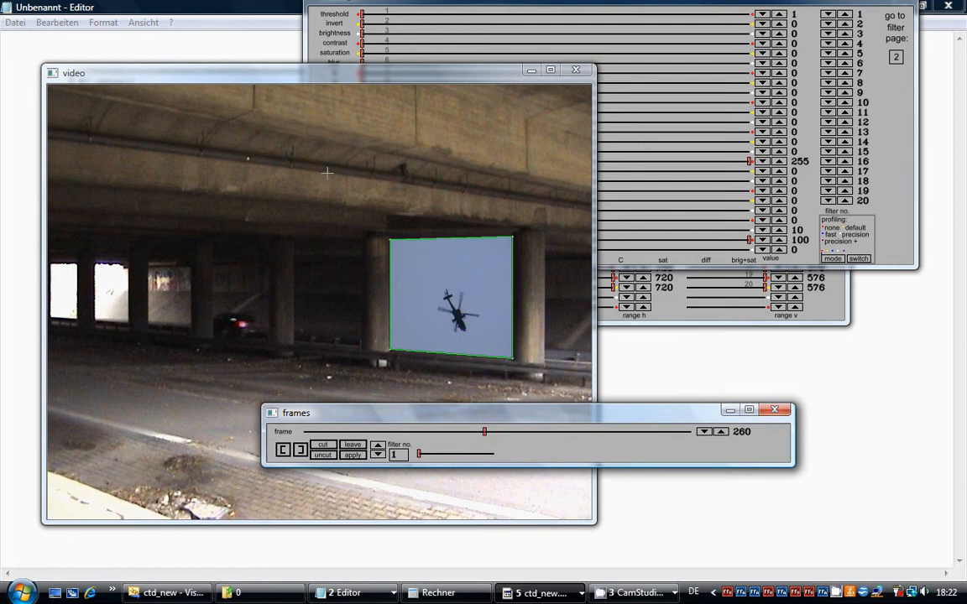
- Start rendering once the helicopter clip fills the pillar outline at frame 260
{"action": "left_click", "coordinate": [186, 126]}
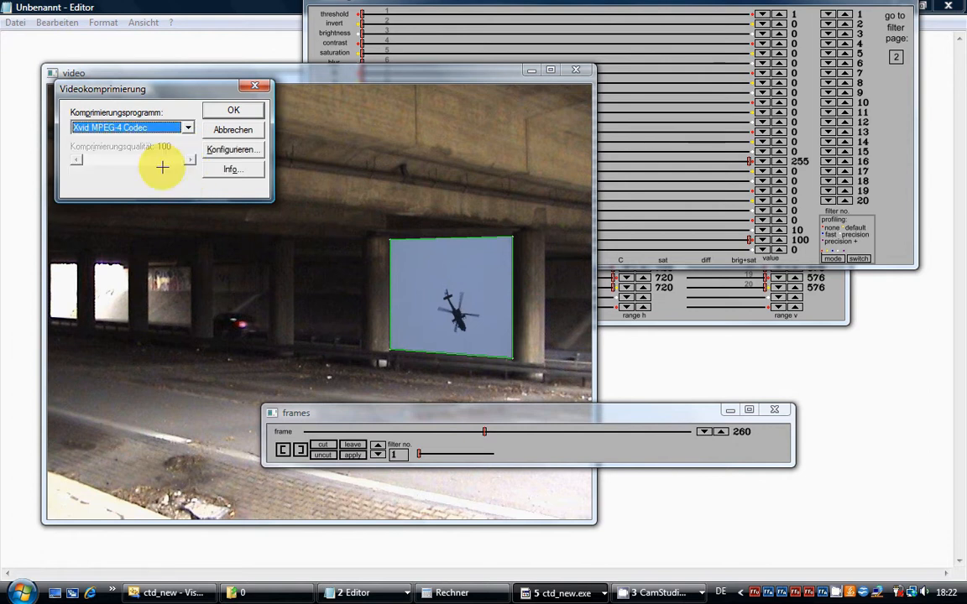
- Accept the Xvid MPEG-4 codec and save the output AVI into folder 0 on Expansion Drive
{"action": "left_click", "coordinate": [234, 110]}
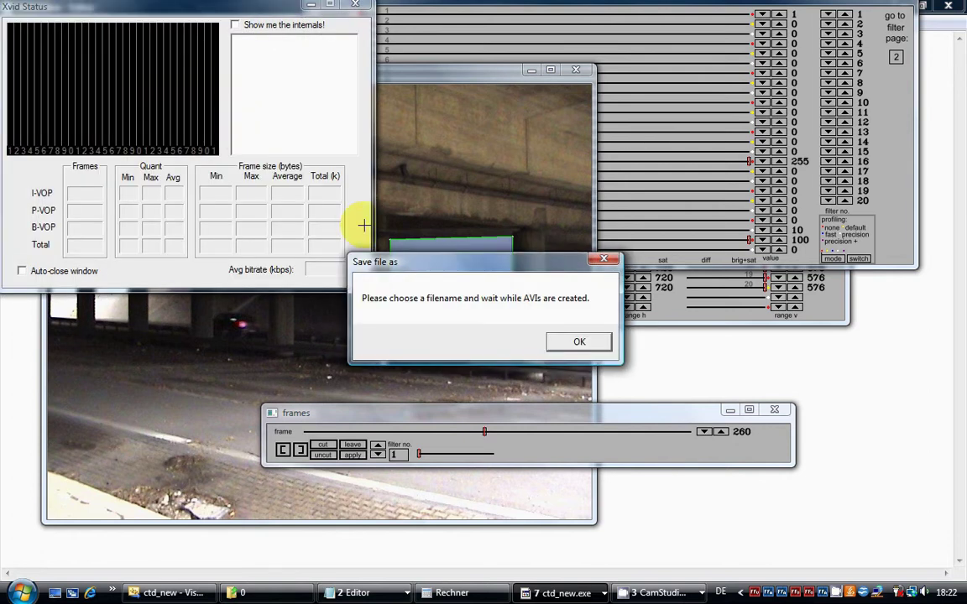
{"action": "left_click", "coordinate": [579, 342]}
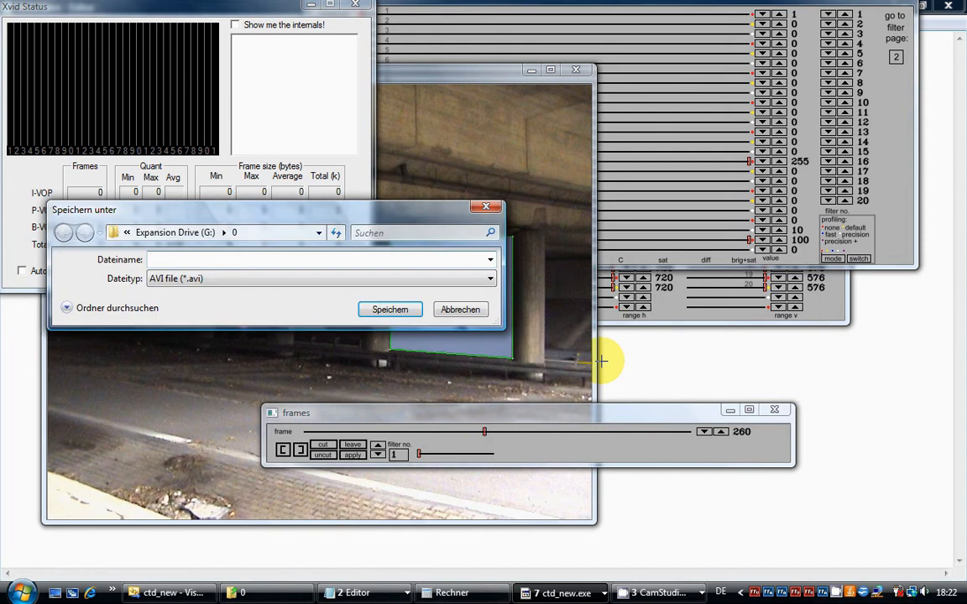
{"action": "left_click", "coordinate": [460, 309]}
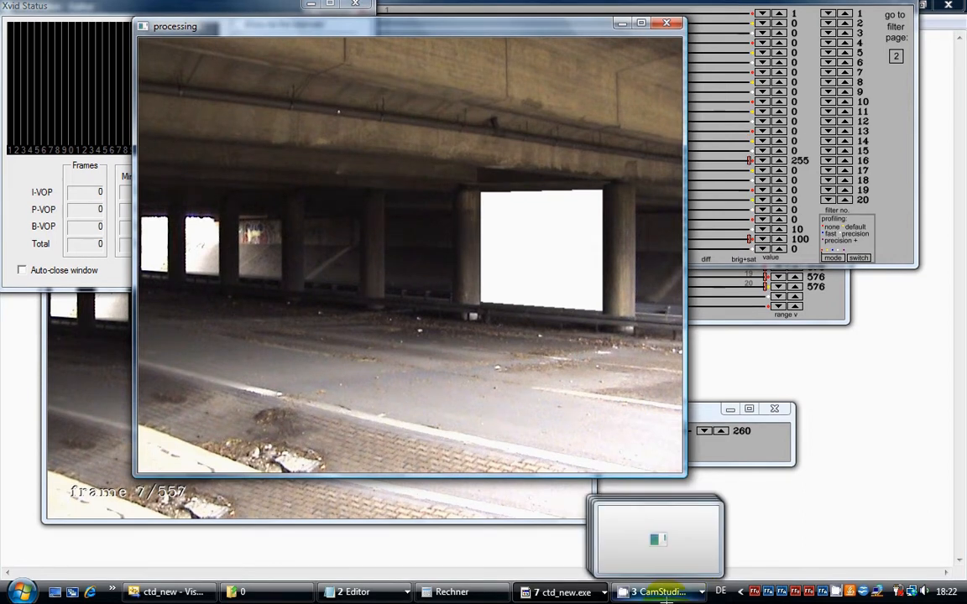
{"action": "mouse_move", "coordinate": [657, 592]}
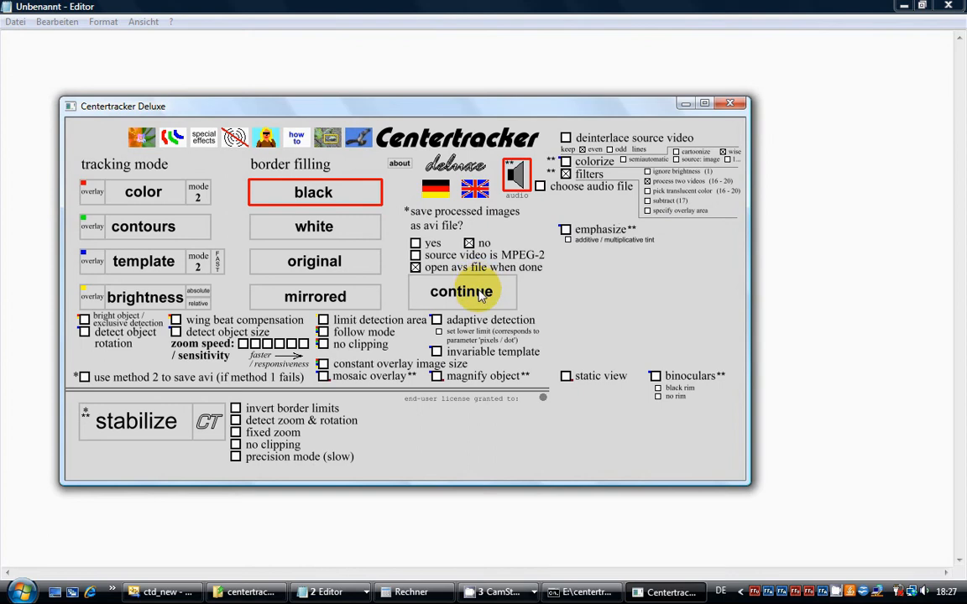
- Keep the previous settings and continue to the source-video chooser in folder 0
{"action": "left_click", "coordinate": [461, 291]}
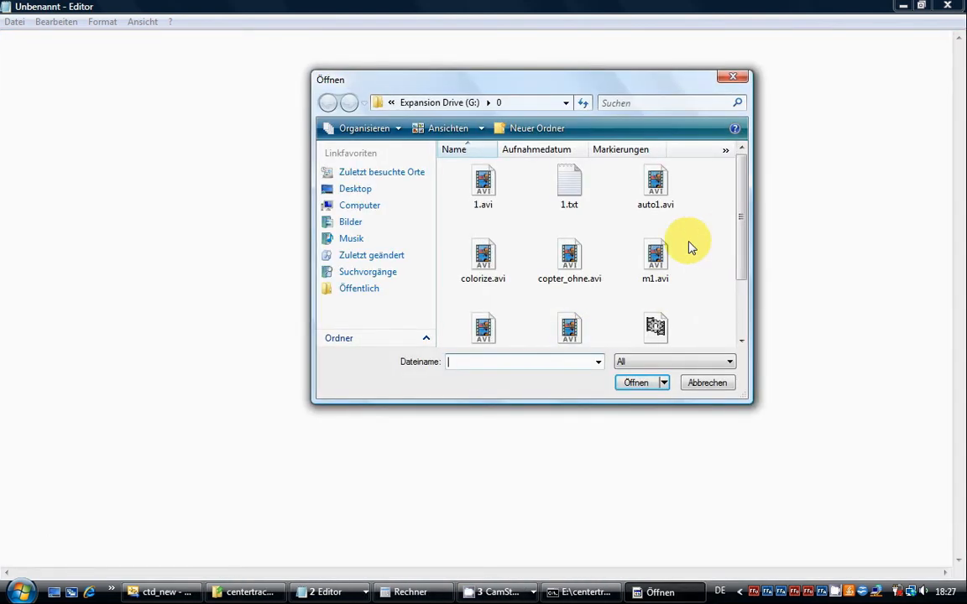
- Pick the first video, then open schwalben_xvid.avi as the second video
{"action": "left_click", "coordinate": [635, 383]}
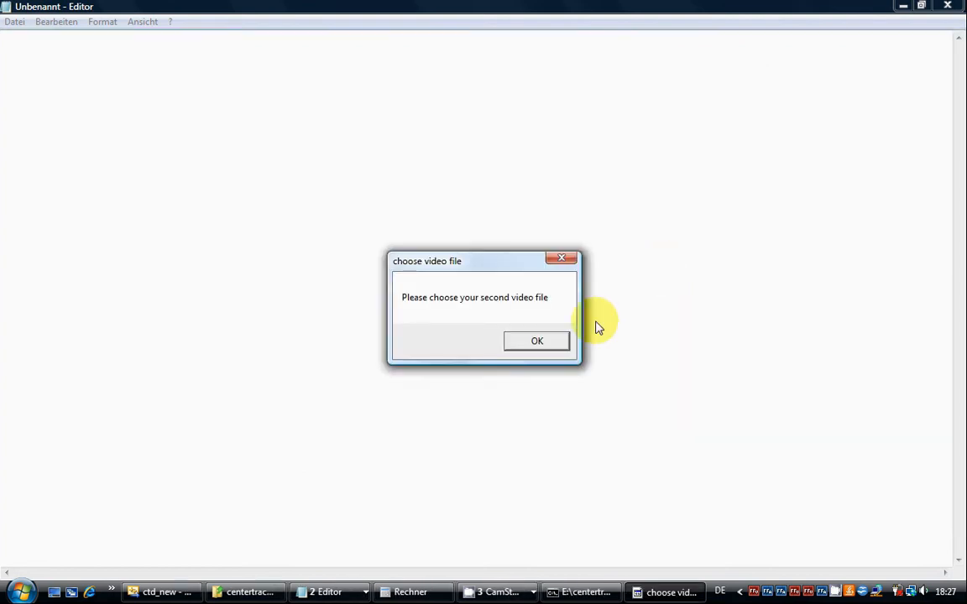
{"action": "left_click", "coordinate": [536, 341]}
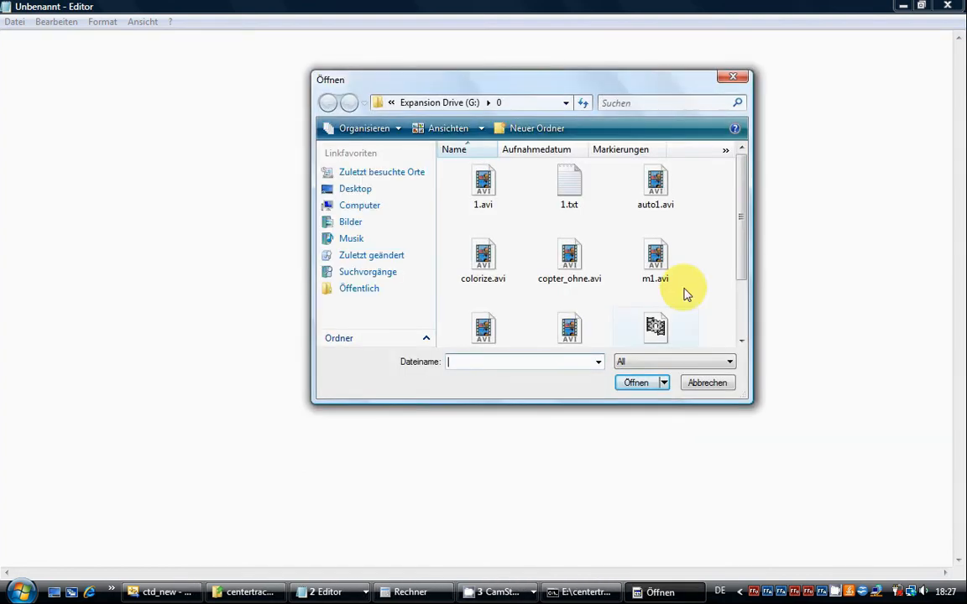
{"action": "scroll", "scroll_direction": "down", "scroll_amount": 3}
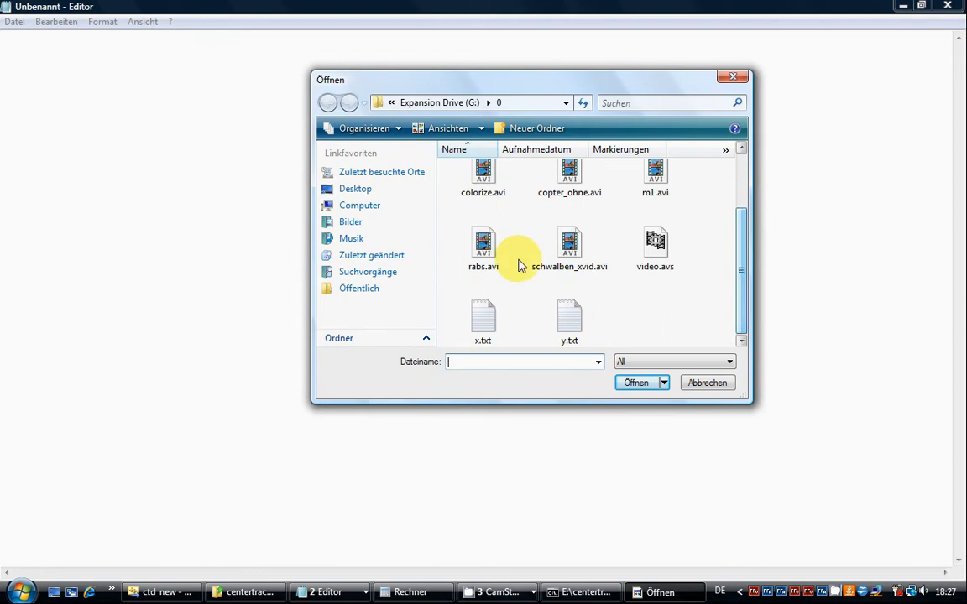
{"action": "double_click", "coordinate": [655, 244]}
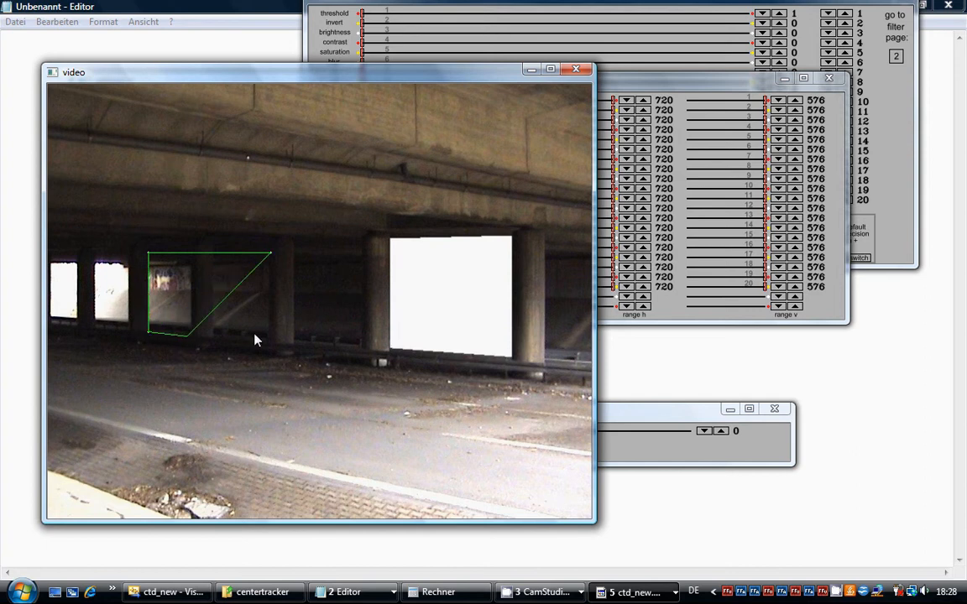
- Outline the left-side bridge opening as the overlay area and set dissolve filter 16 to 255
{"action": "left_click_drag", "start_coordinate": [270, 317], "coordinate": [274, 350]}
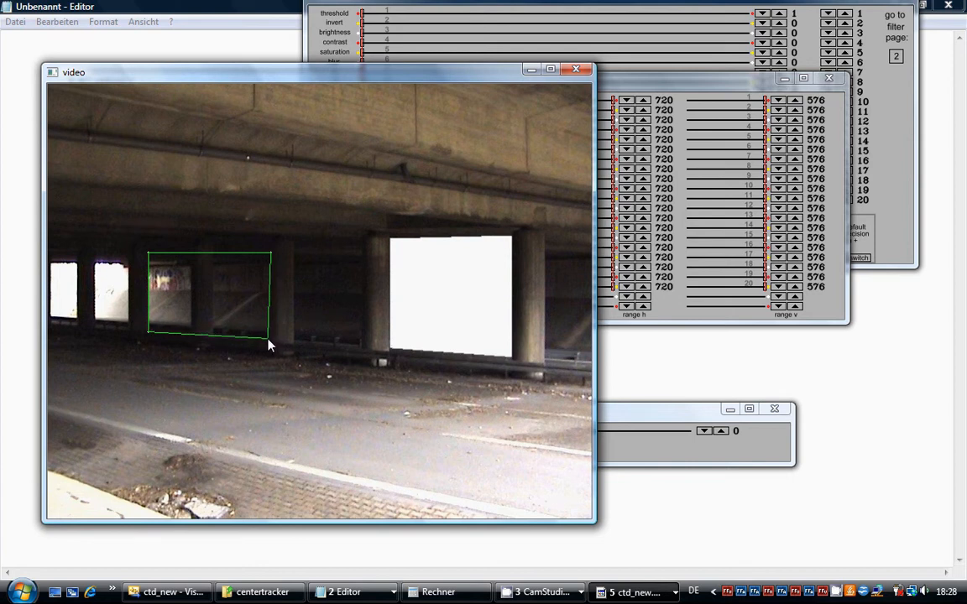
{"action": "mouse_move", "coordinate": [271, 337]}
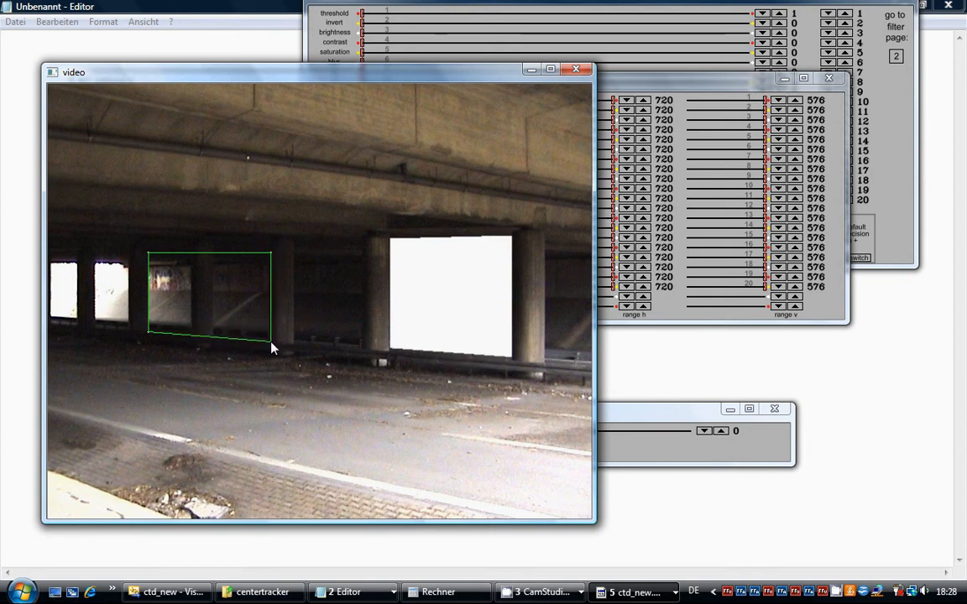
{"action": "mouse_move", "coordinate": [529, 155]}
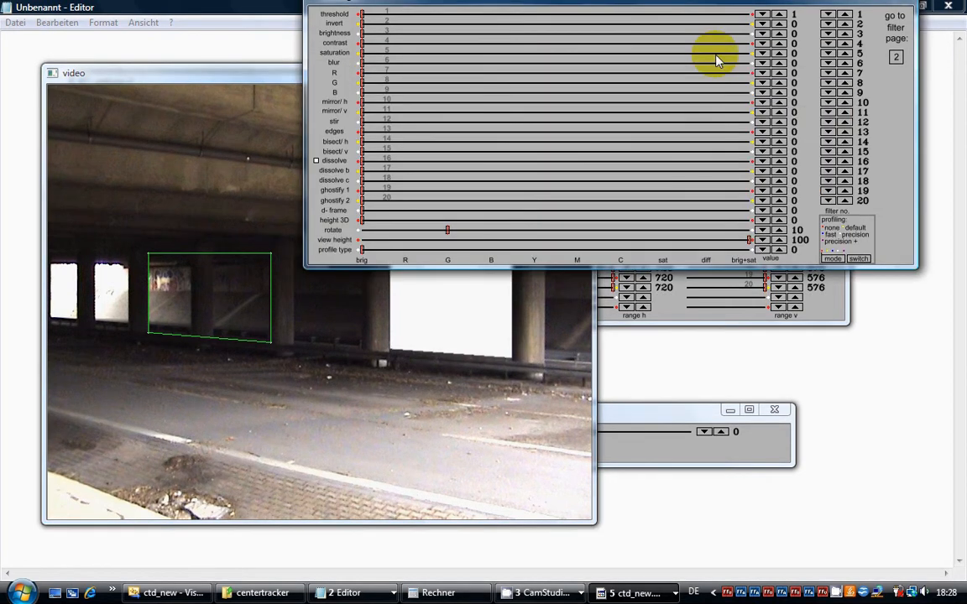
{"action": "mouse_move", "coordinate": [365, 167]}
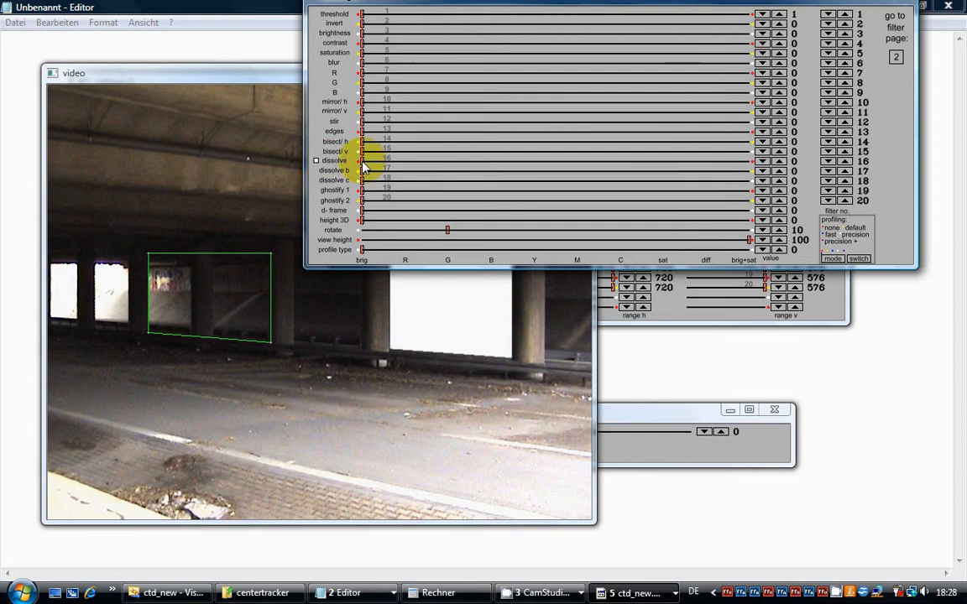
{"action": "left_click_drag", "start_coordinate": [362, 160], "coordinate": [736, 161]}
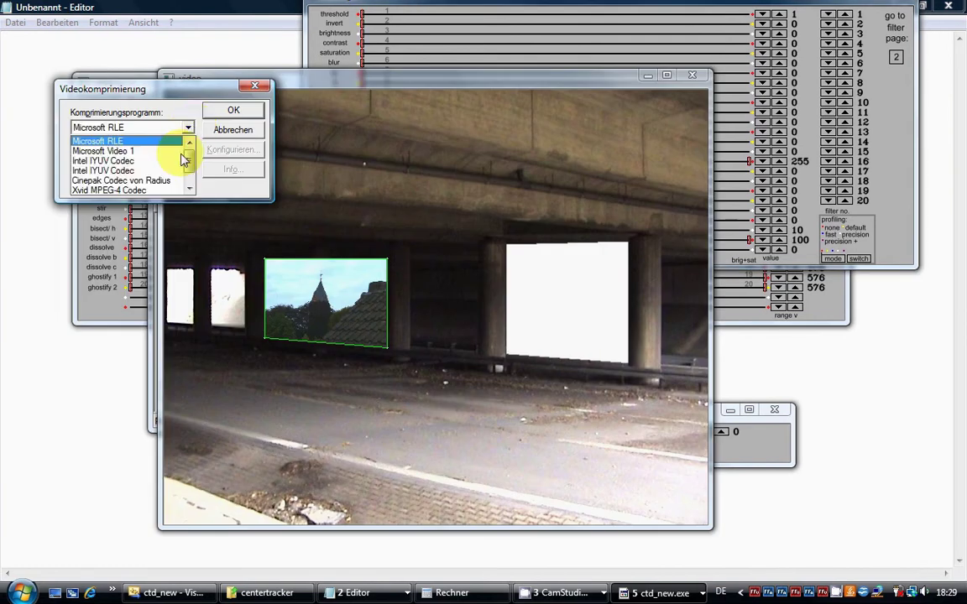
- Choose the Xvid MPEG-4 codec and save the composited video as m2
{"action": "left_click", "coordinate": [108, 191]}
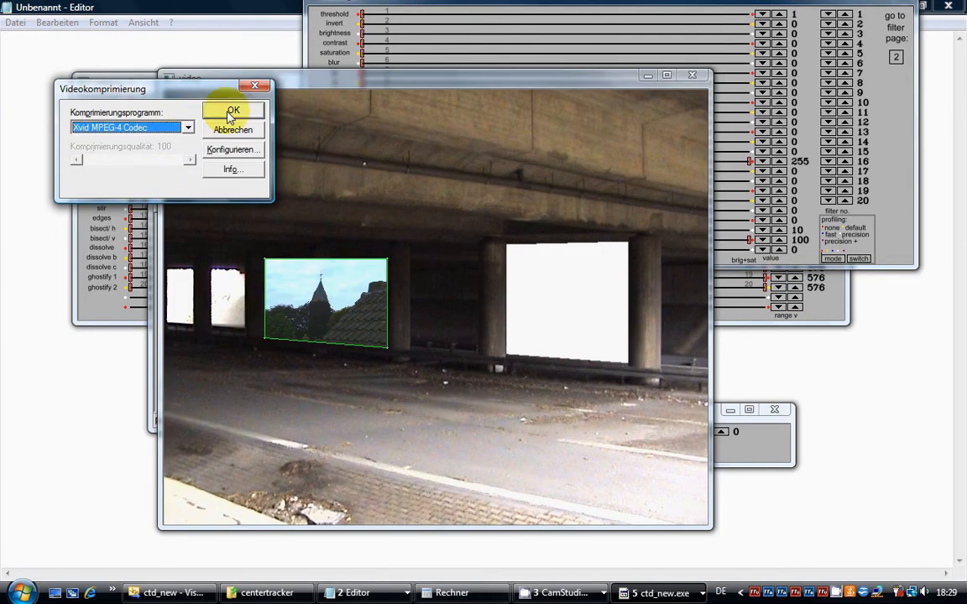
{"action": "left_click", "coordinate": [232, 112]}
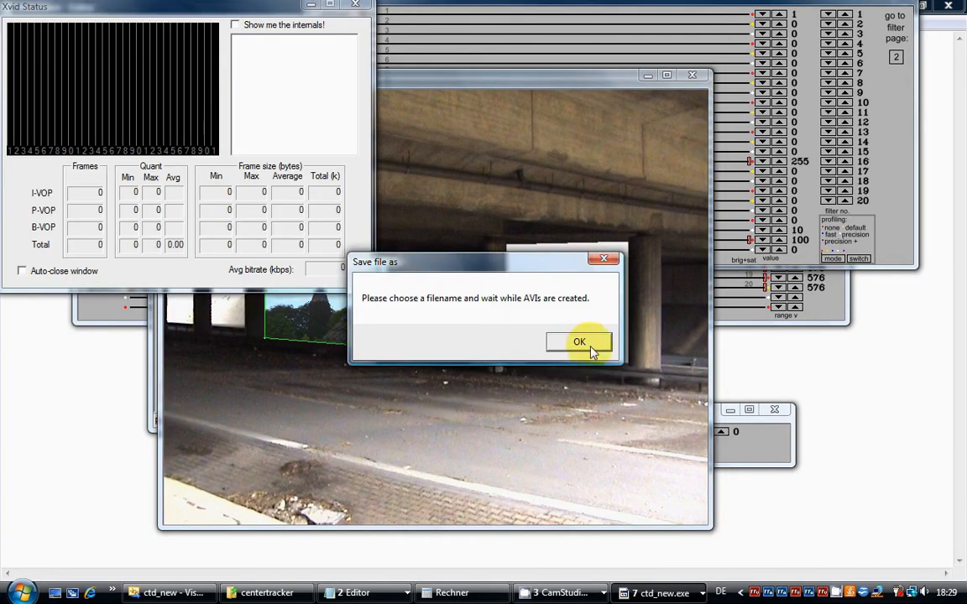
{"action": "left_click", "coordinate": [579, 342]}
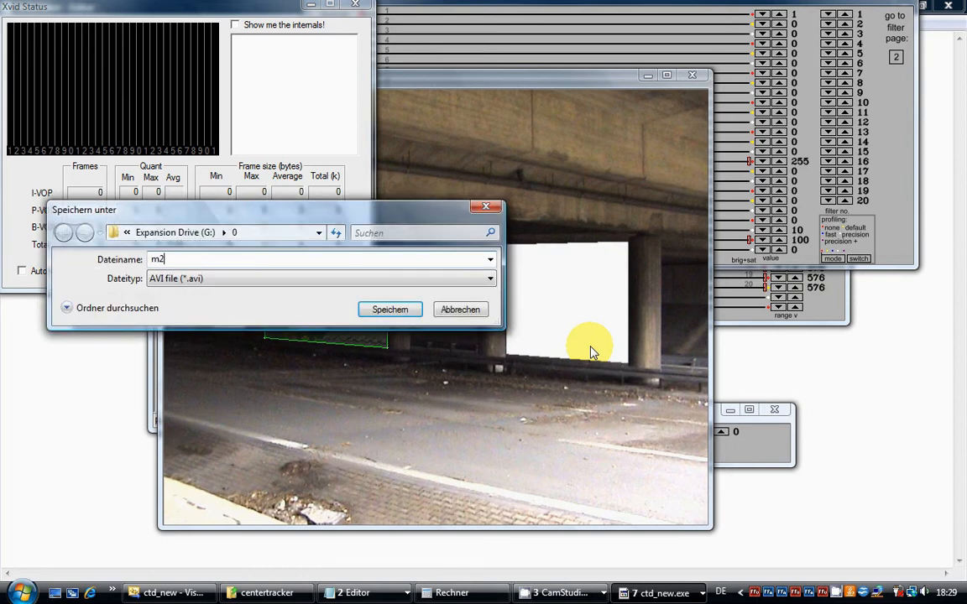
{"action": "left_click", "coordinate": [389, 309]}
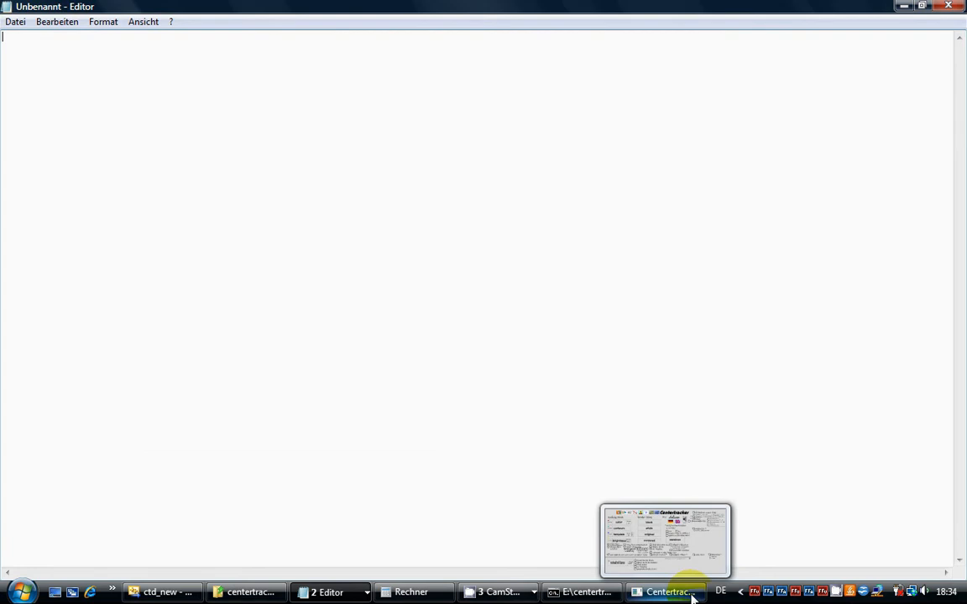
- Start a new Centertracker run and load the rendered bridge AVI showing the church clip
{"action": "left_click", "coordinate": [665, 591]}
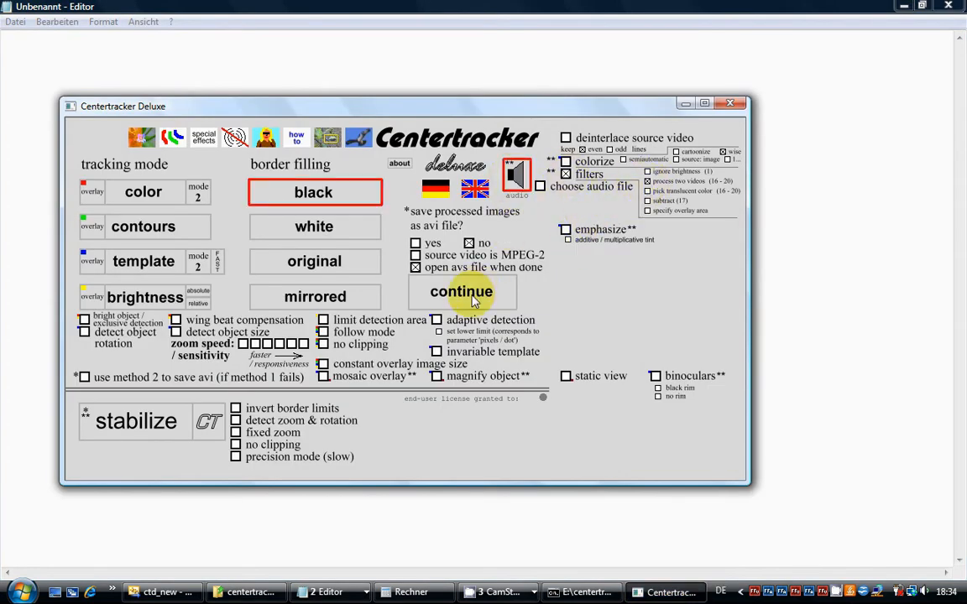
{"action": "left_click", "coordinate": [460, 291]}
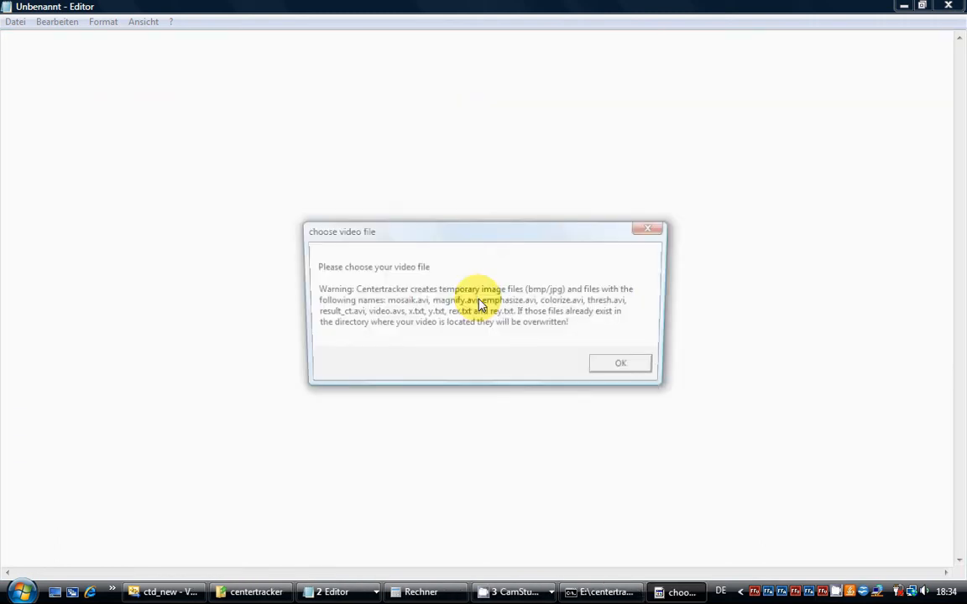
{"action": "left_click", "coordinate": [620, 363]}
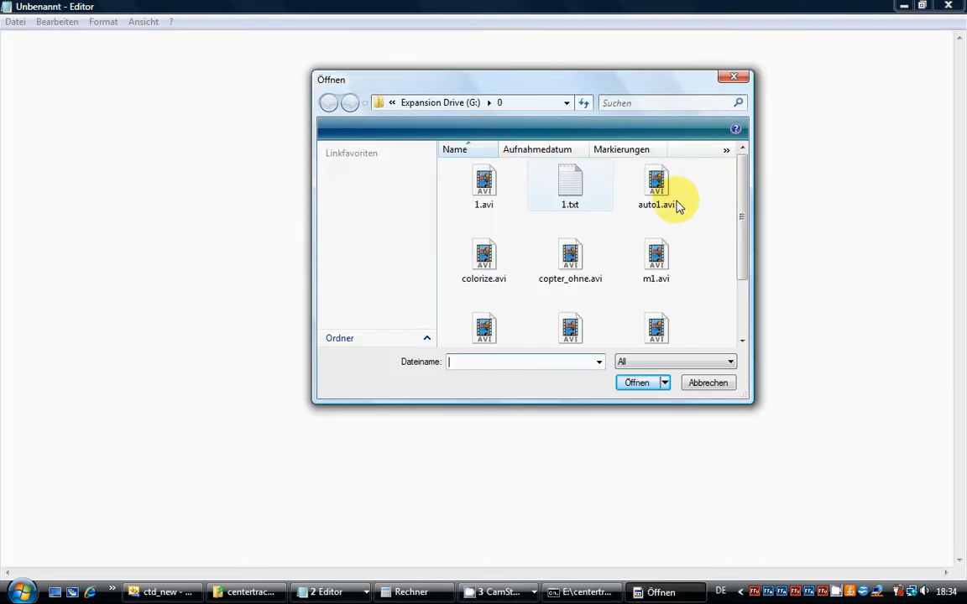
{"action": "scroll", "scroll_direction": "down", "scroll_amount": 3}
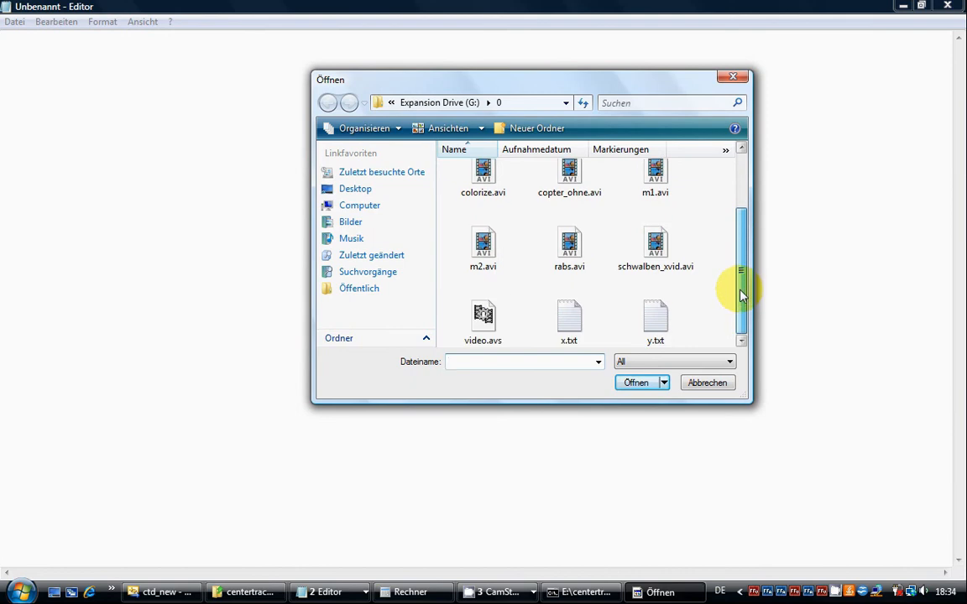
{"action": "scroll", "scroll_direction": "up", "scroll_amount": 3}
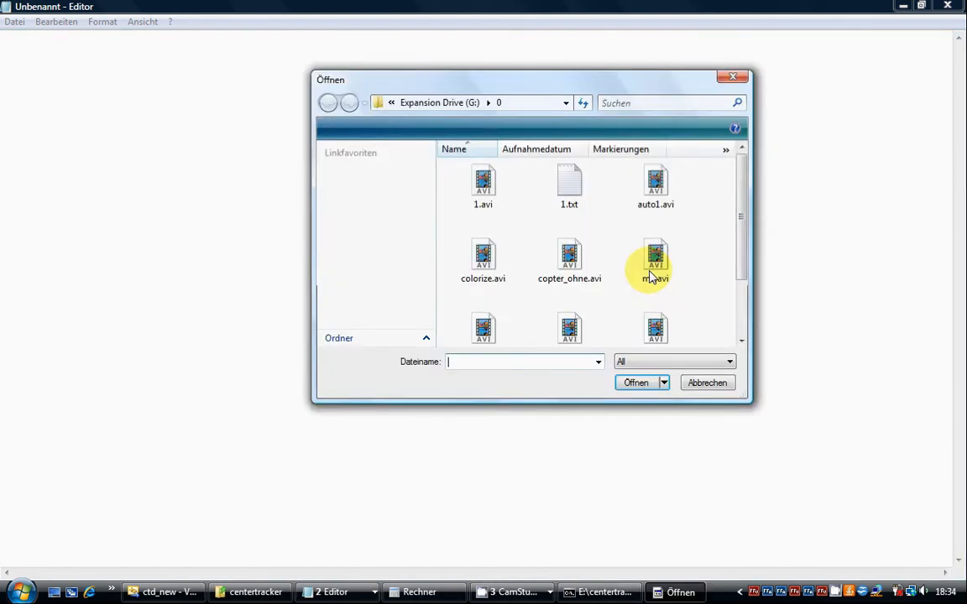
{"action": "scroll", "scroll_direction": "down", "scroll_amount": 3}
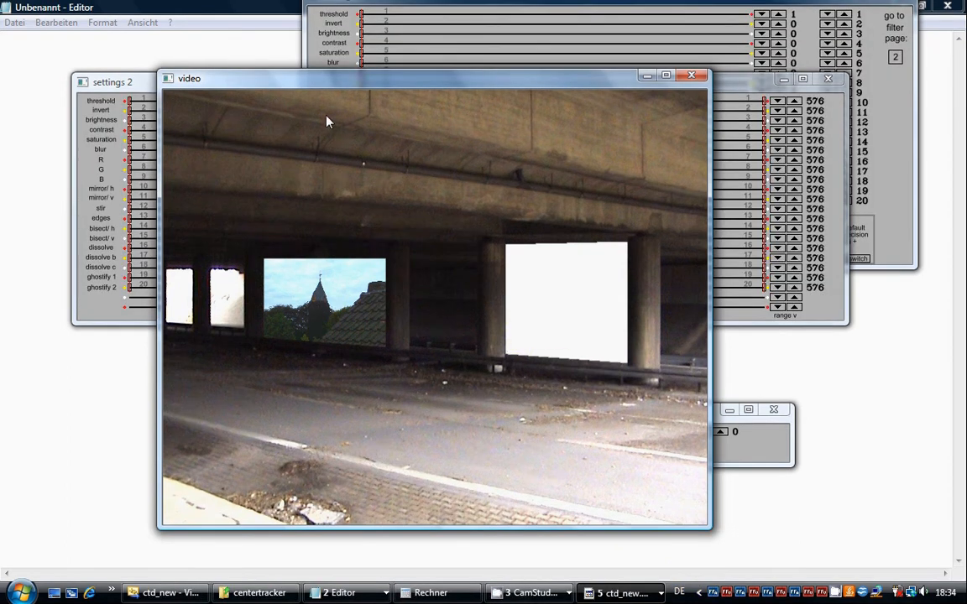
{"action": "mouse_move", "coordinate": [338, 113]}
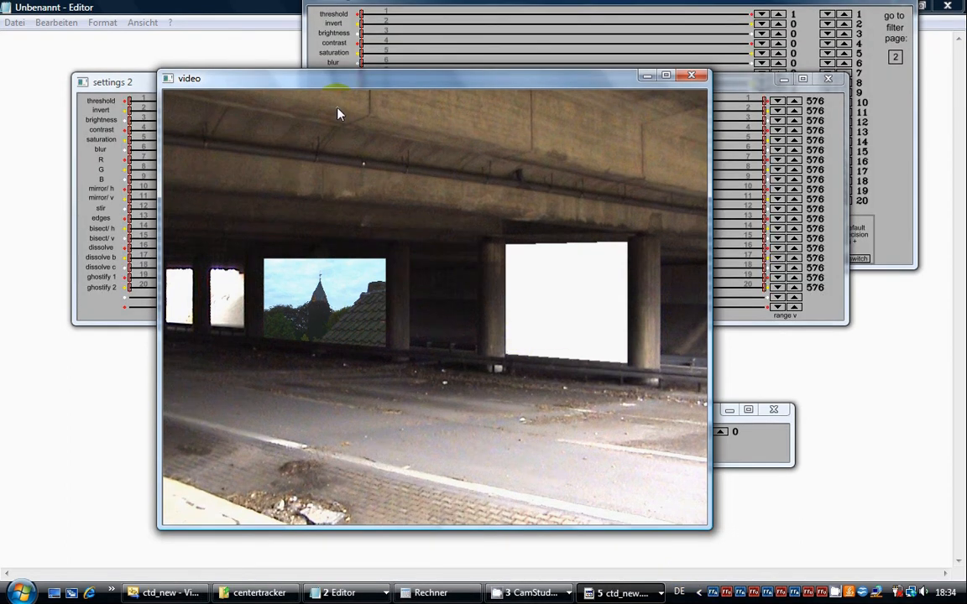
- Mark the corners of a new quadrilateral on the bridge ceiling above the church opening
{"action": "left_click_drag", "start_coordinate": [338, 110], "coordinate": [546, 146]}
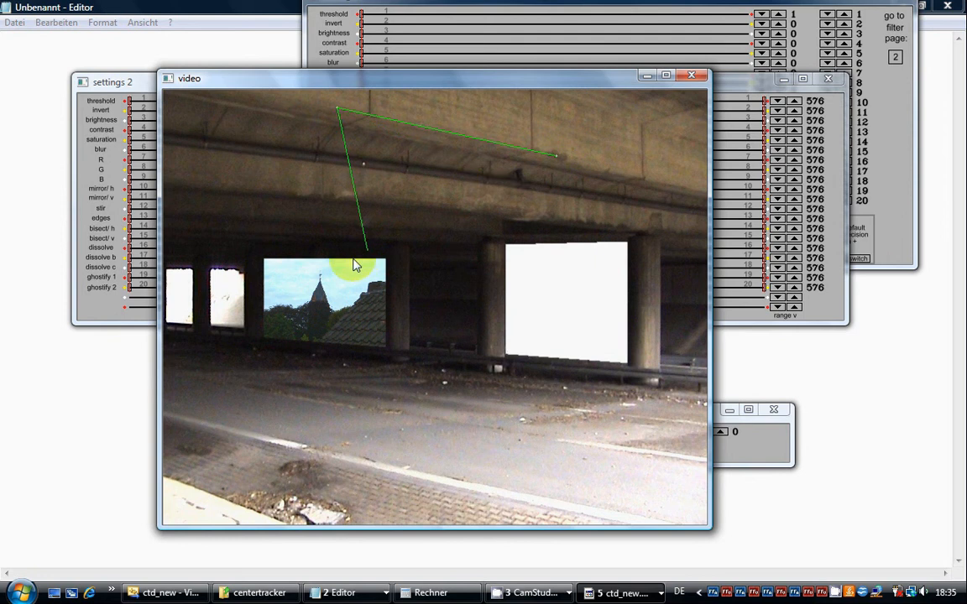
{"action": "left_click_drag", "start_coordinate": [363, 264], "coordinate": [340, 277]}
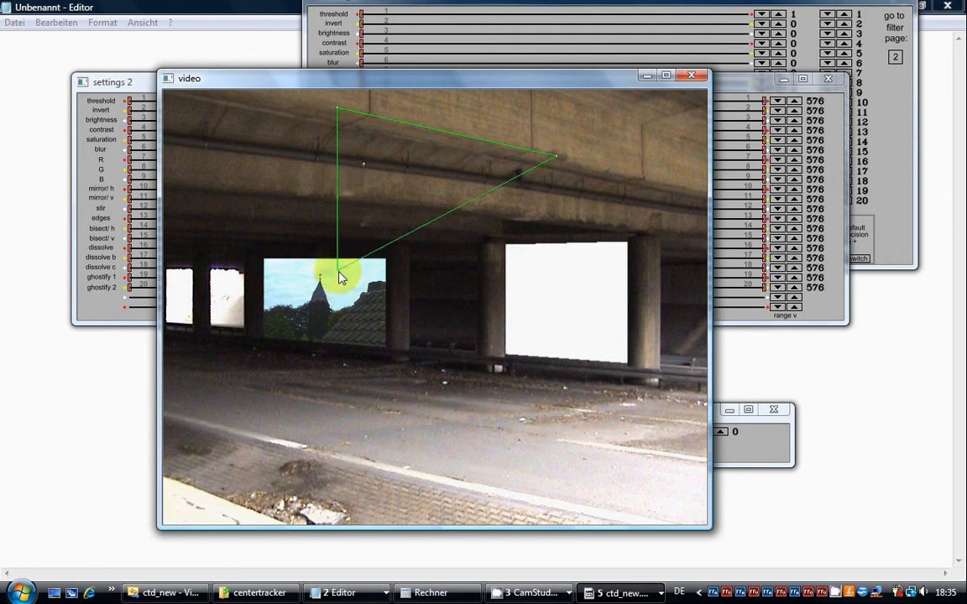
{"action": "left_click_drag", "start_coordinate": [340, 273], "coordinate": [554, 282]}
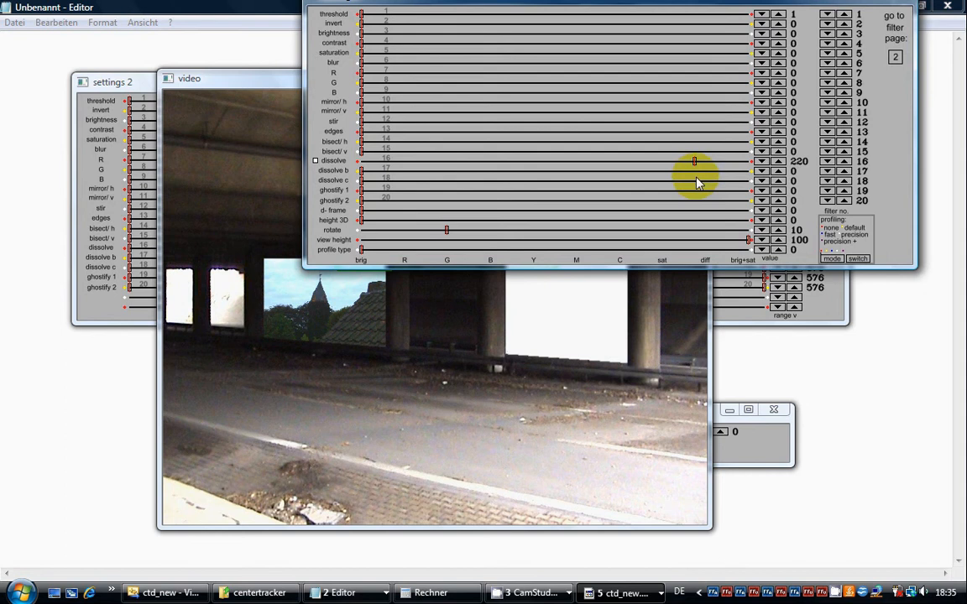
- Move the settings window aside and raise the swallow overlay's dissolve to 255
{"action": "left_click_drag", "start_coordinate": [695, 160], "coordinate": [578, 161]}
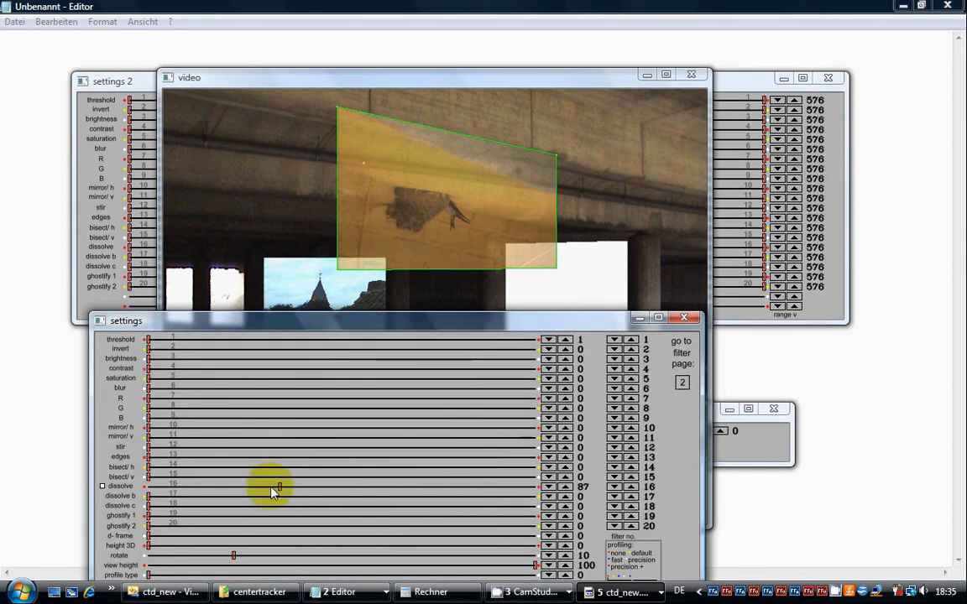
{"action": "left_click_drag", "start_coordinate": [279, 487], "coordinate": [234, 487]}
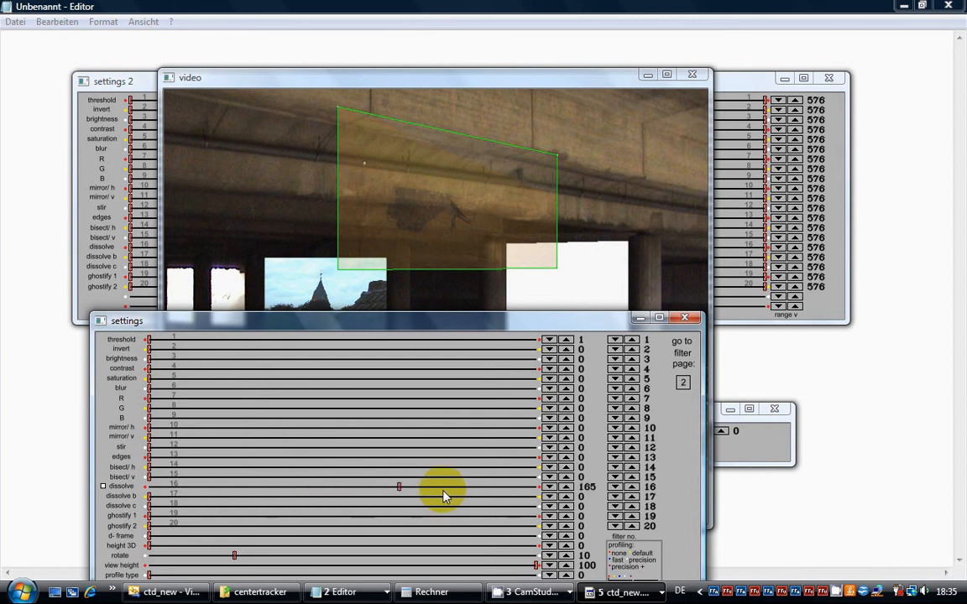
{"action": "left_click", "coordinate": [549, 483]}
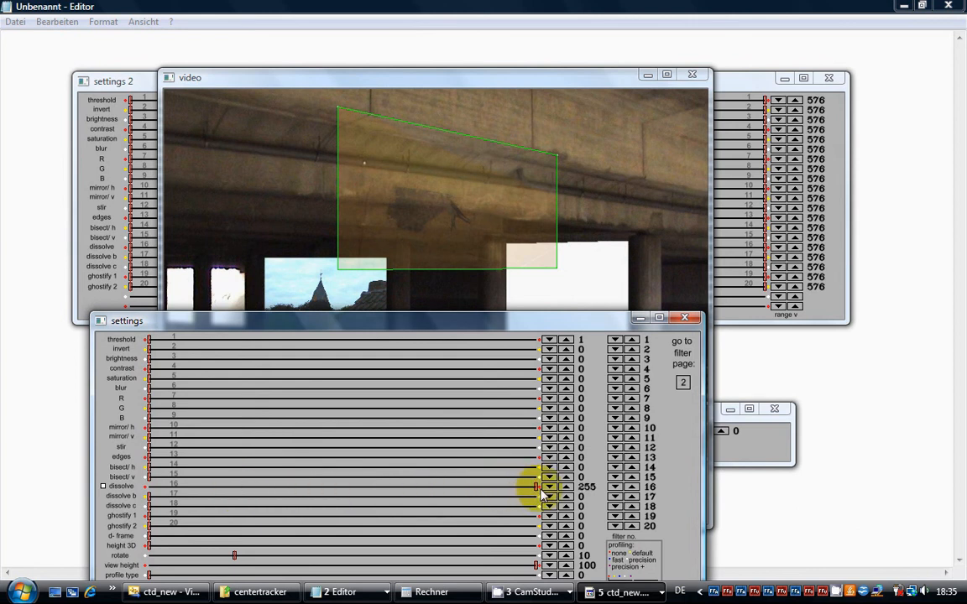
{"action": "left_click", "coordinate": [102, 486]}
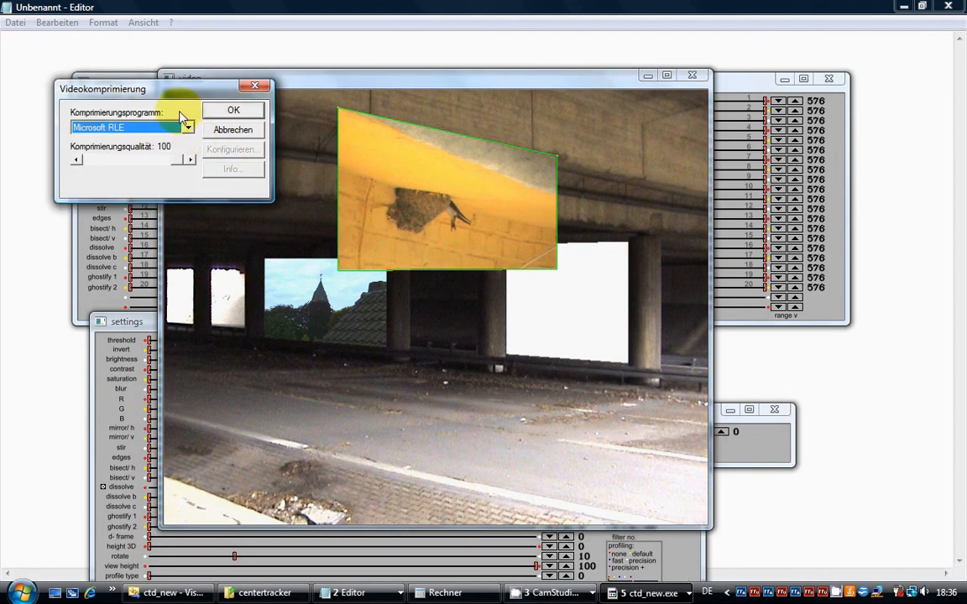
- Choose the Xvid MPEG-4 codec for compression and acknowledge the save-file prompt
{"action": "left_click", "coordinate": [188, 126]}
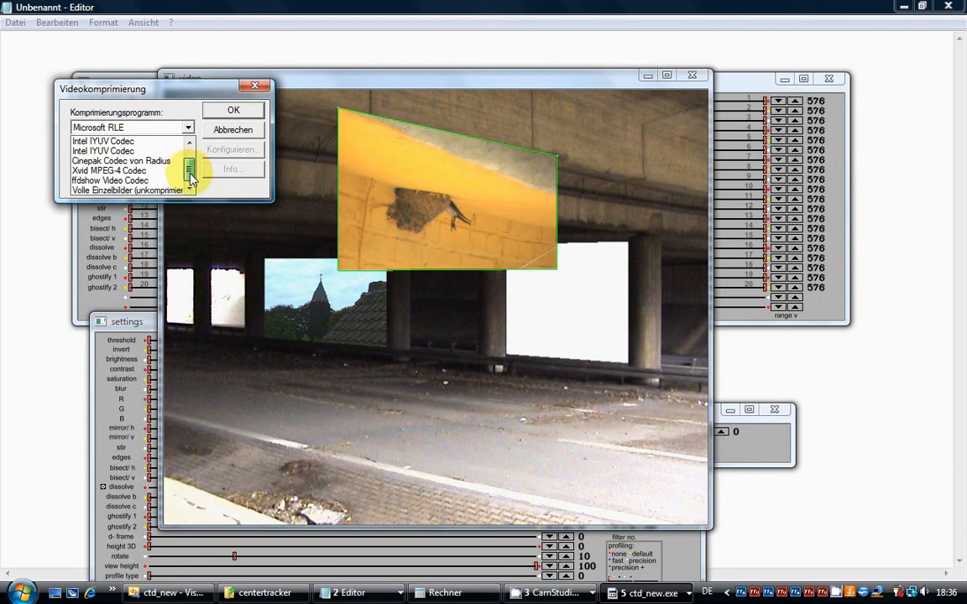
{"action": "left_click", "coordinate": [110, 170]}
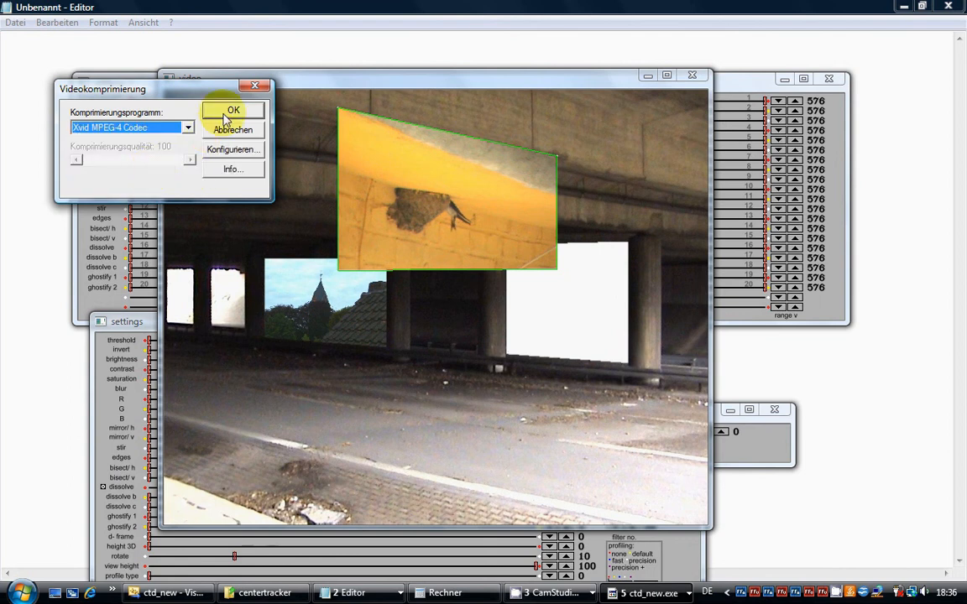
{"action": "left_click", "coordinate": [232, 110]}
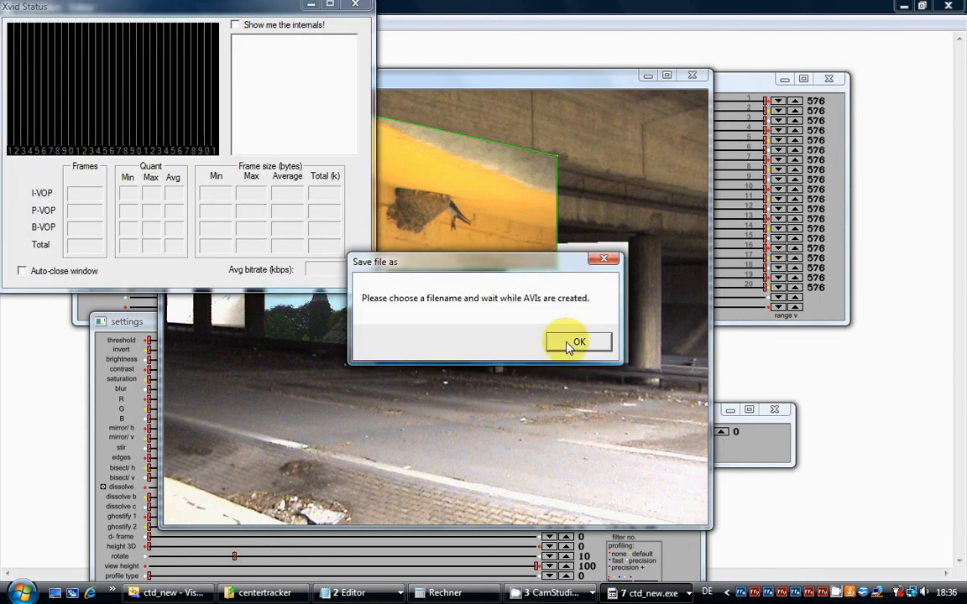
{"action": "left_click", "coordinate": [578, 342]}
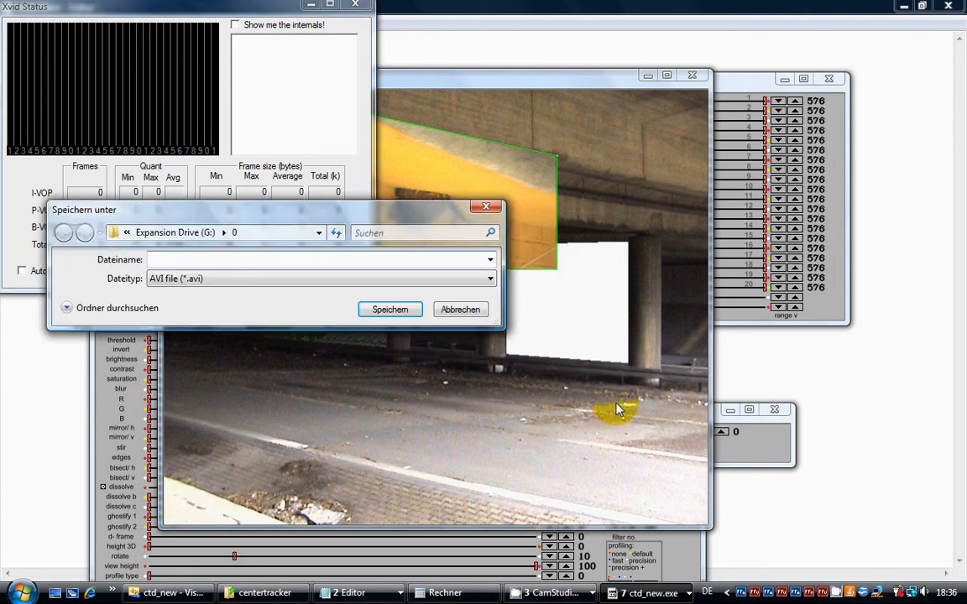